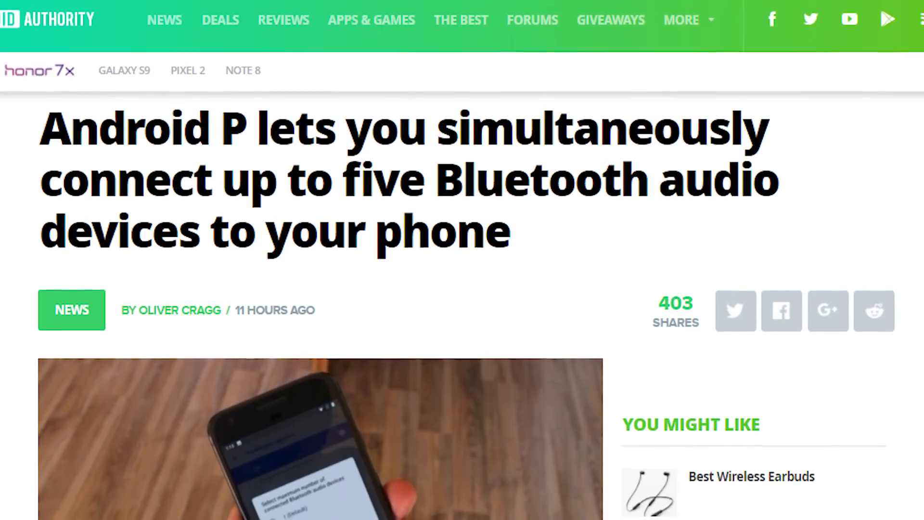
Scroll the YouTube home feed, then go back to the phone's home screen
{"action": "scroll", "scroll_direction": "down", "scroll_amount": 3}
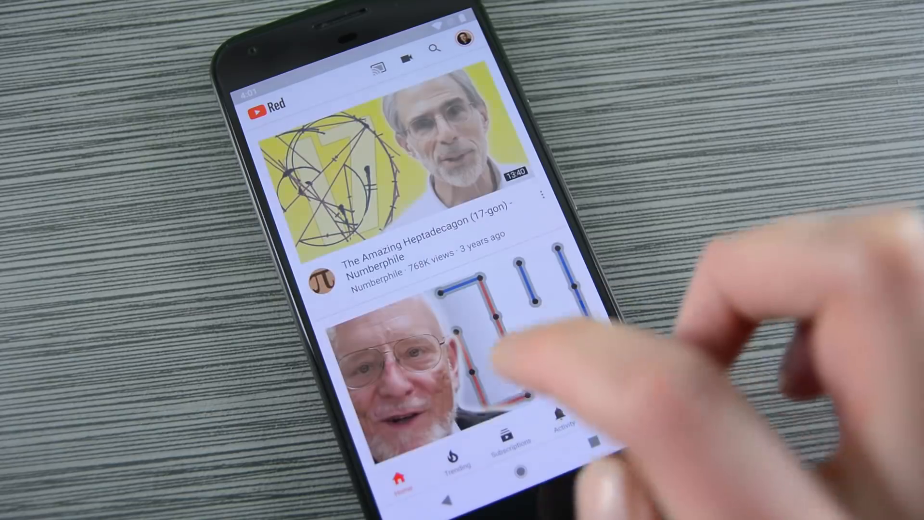
{"action": "left_click", "coordinate": [507, 437]}
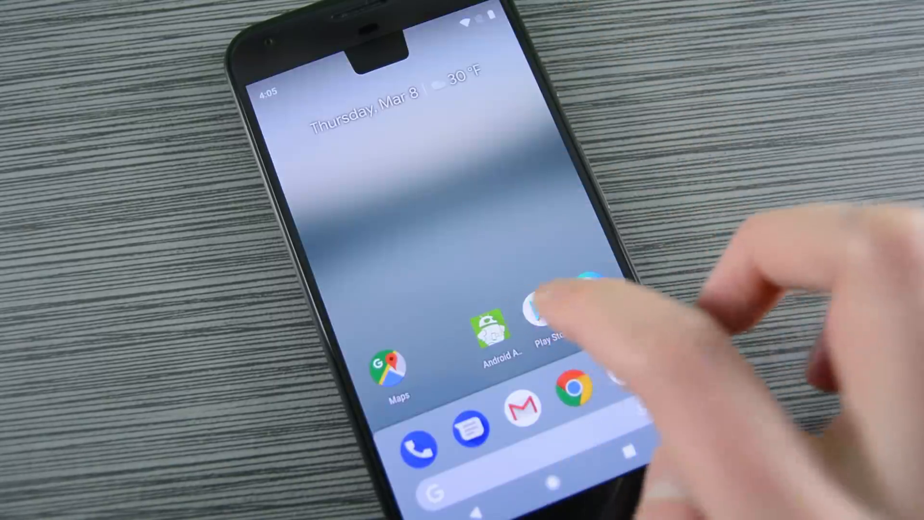
Launch Google Play Store and scroll through its Home tab of games and apps
{"action": "left_click", "coordinate": [548, 318]}
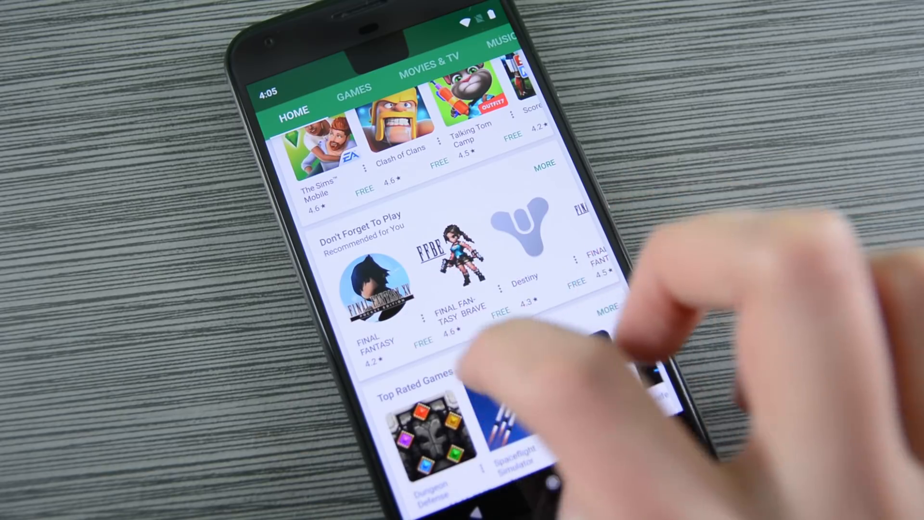
{"action": "scroll", "scroll_direction": "down", "scroll_amount": 3}
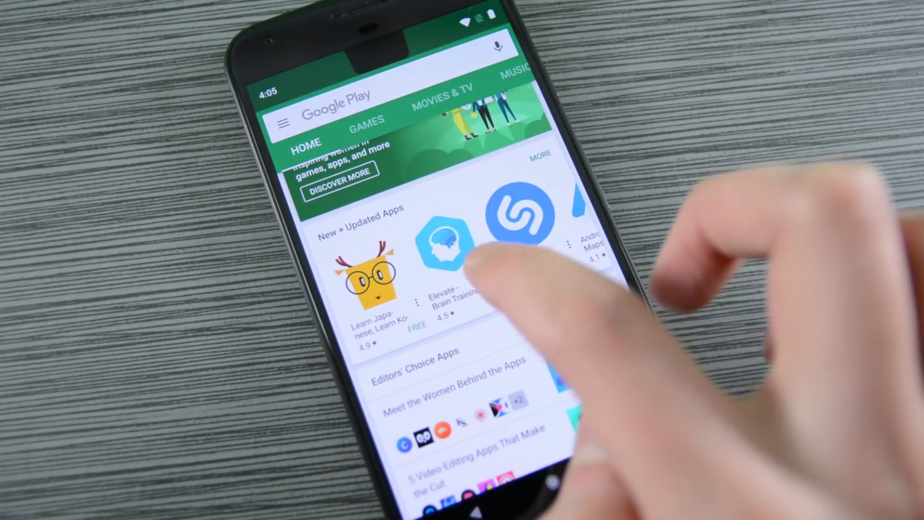
{"action": "left_click", "coordinate": [448, 241]}
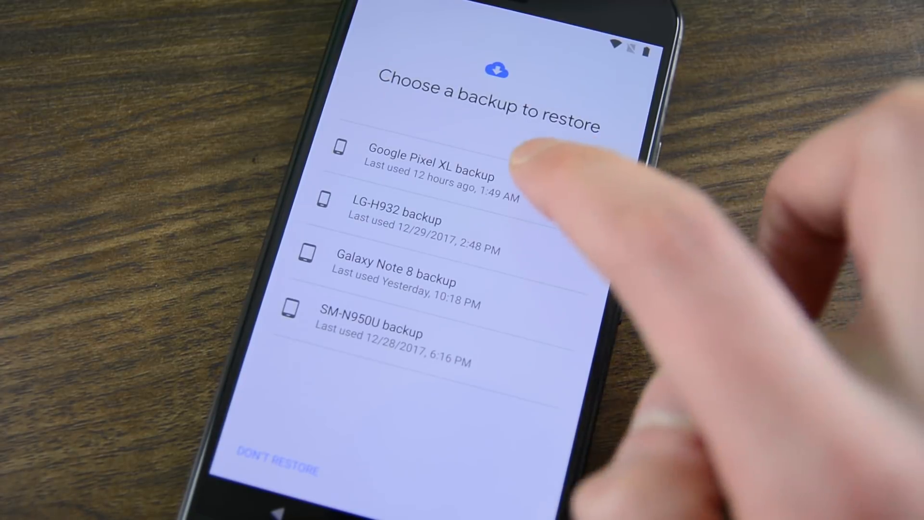
Select a backup entry on the 'Choose a backup to restore' setup screen
{"action": "left_click", "coordinate": [430, 163]}
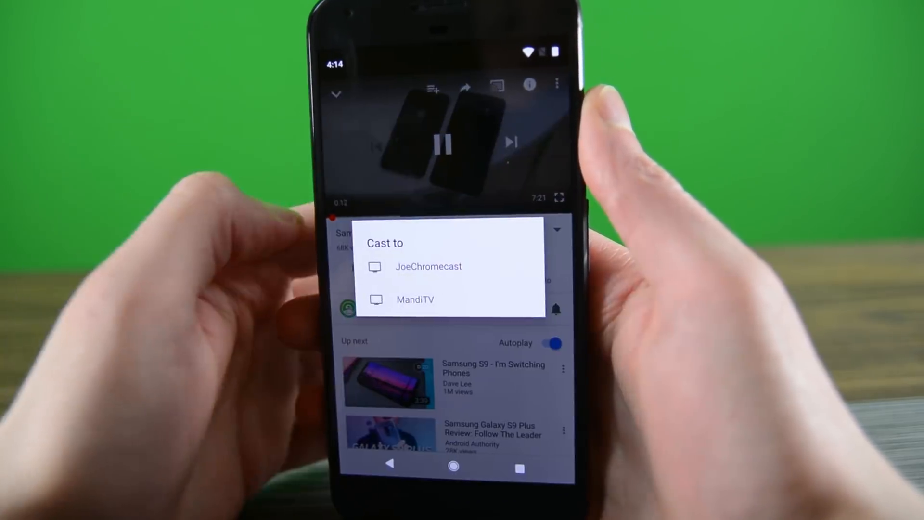
Open the 'Cast to' device list from the playing YouTube video
{"action": "left_click", "coordinate": [429, 266]}
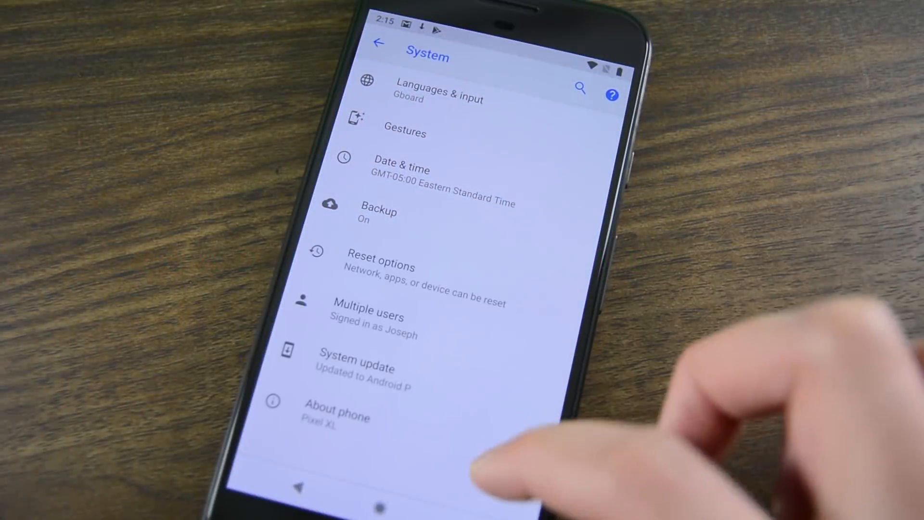
{"action": "mouse_move", "coordinate": [525, 236]}
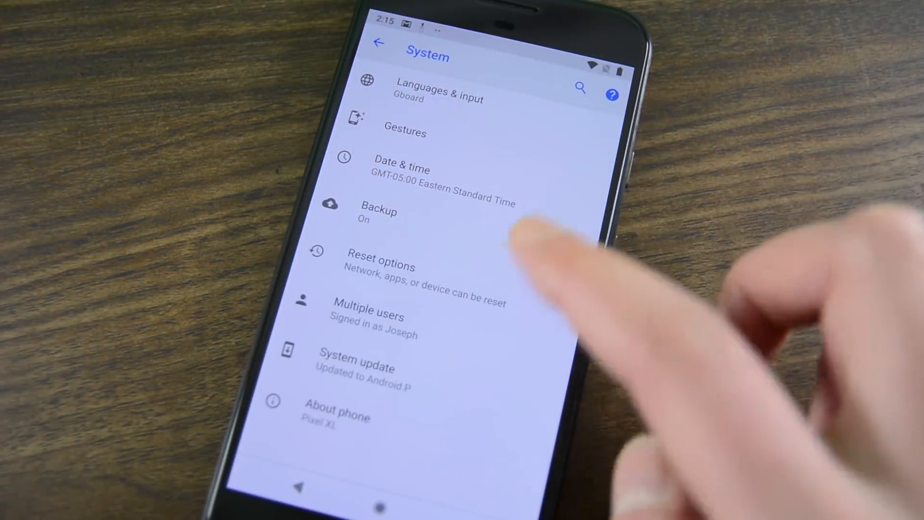
Tap Build number to enable developer mode, then enter Developer options
{"action": "left_click", "coordinate": [338, 411]}
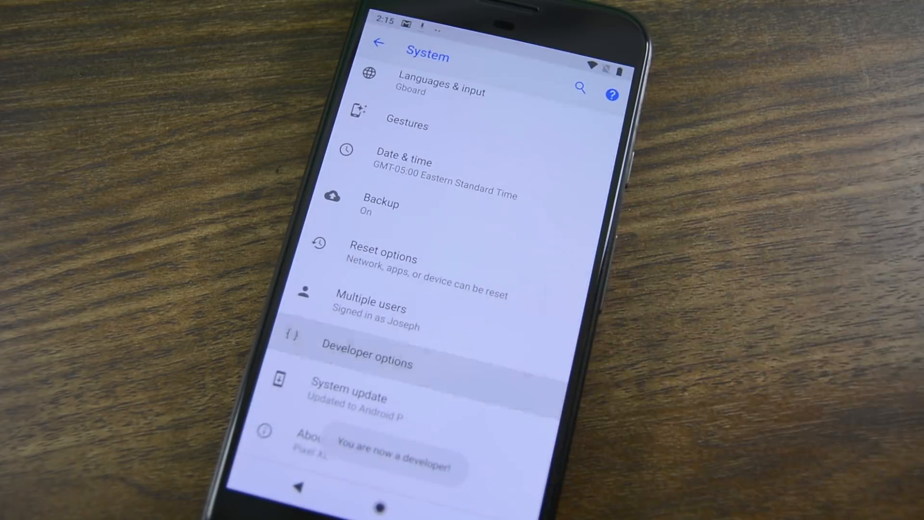
{"action": "left_click", "coordinate": [366, 355]}
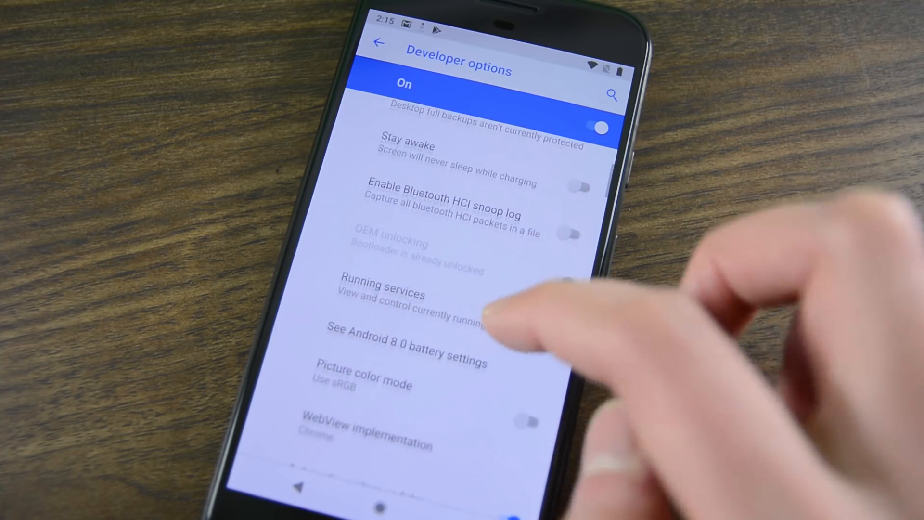